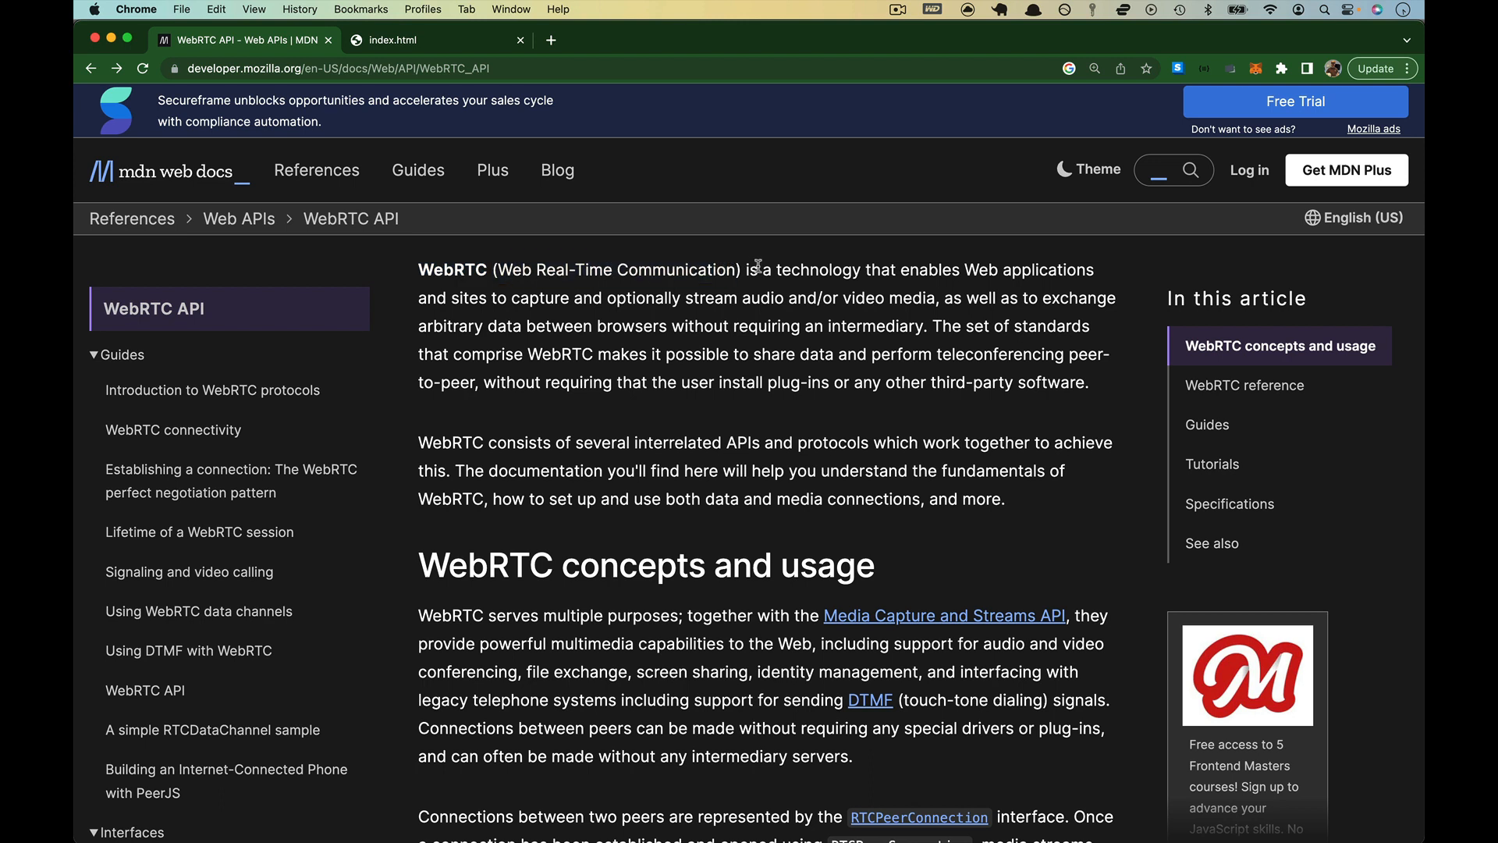
- Underline the title and sketch the first peer laptop with screen and keyboard base
double_click(995, 270)
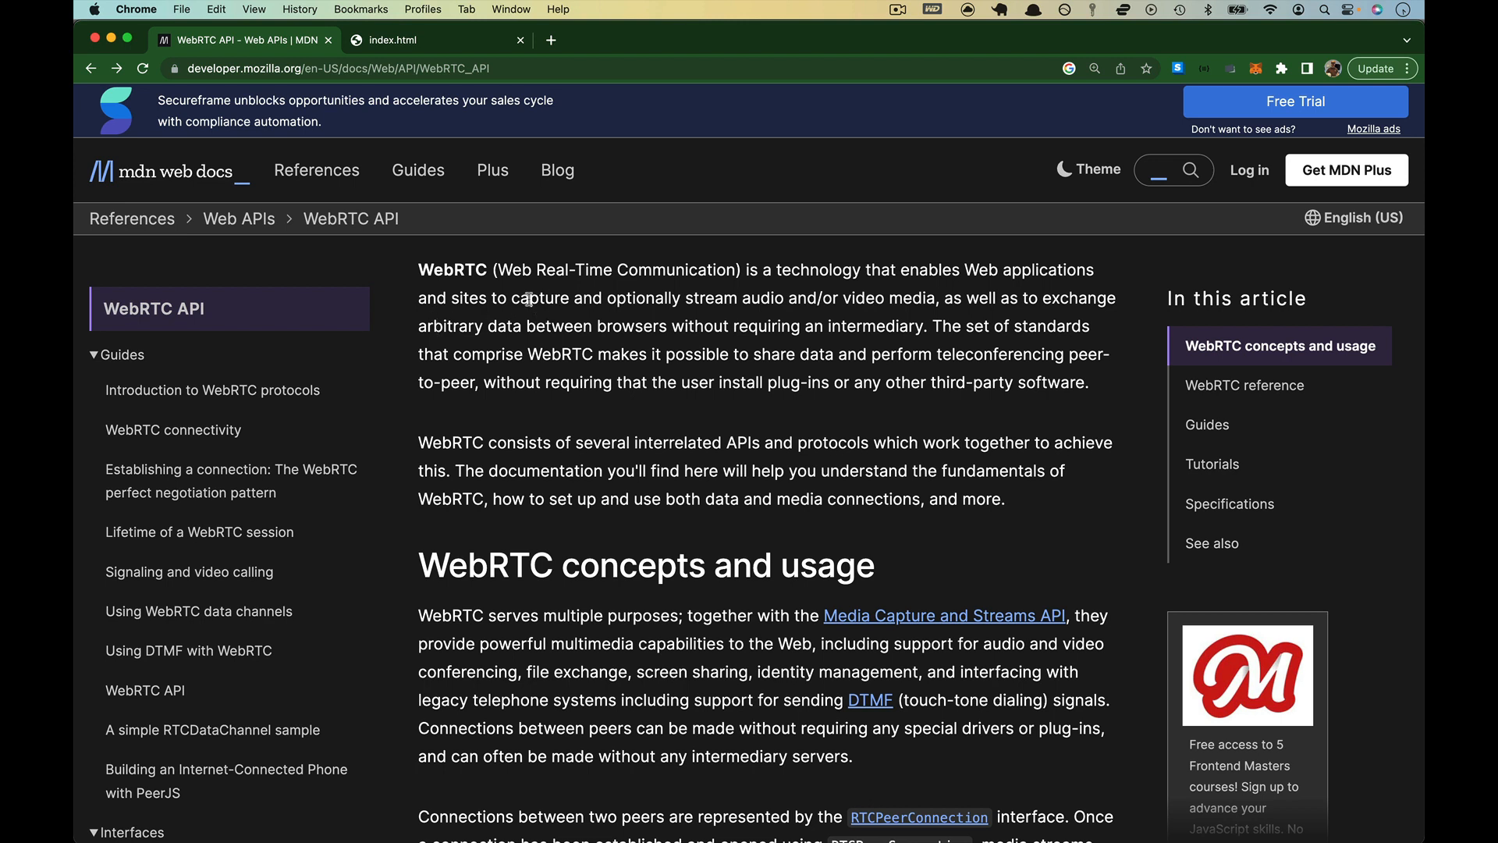
mouse_move(810, 292)
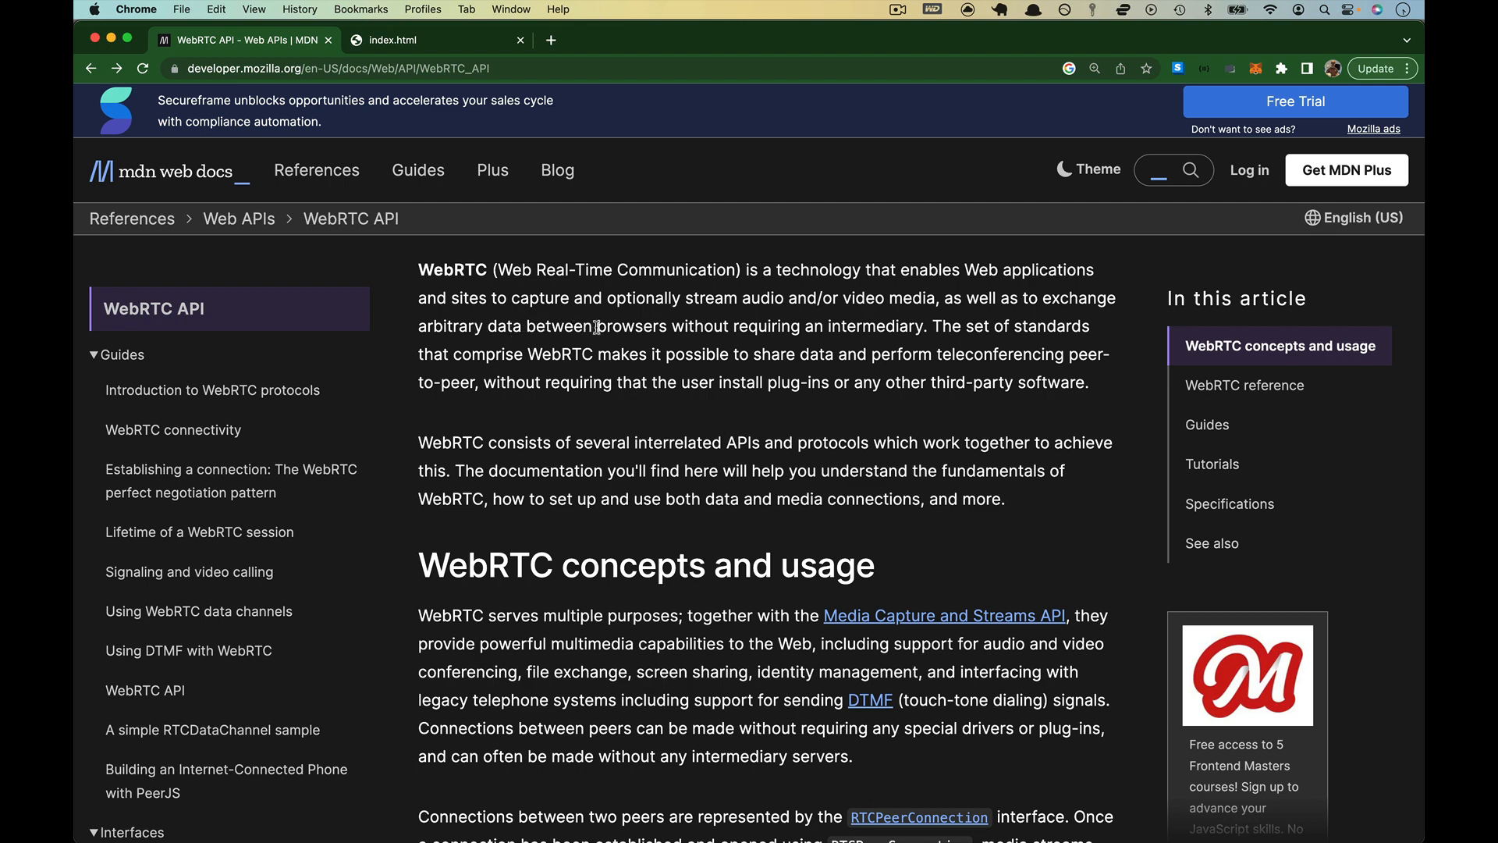
drag(595, 326, 905, 327)
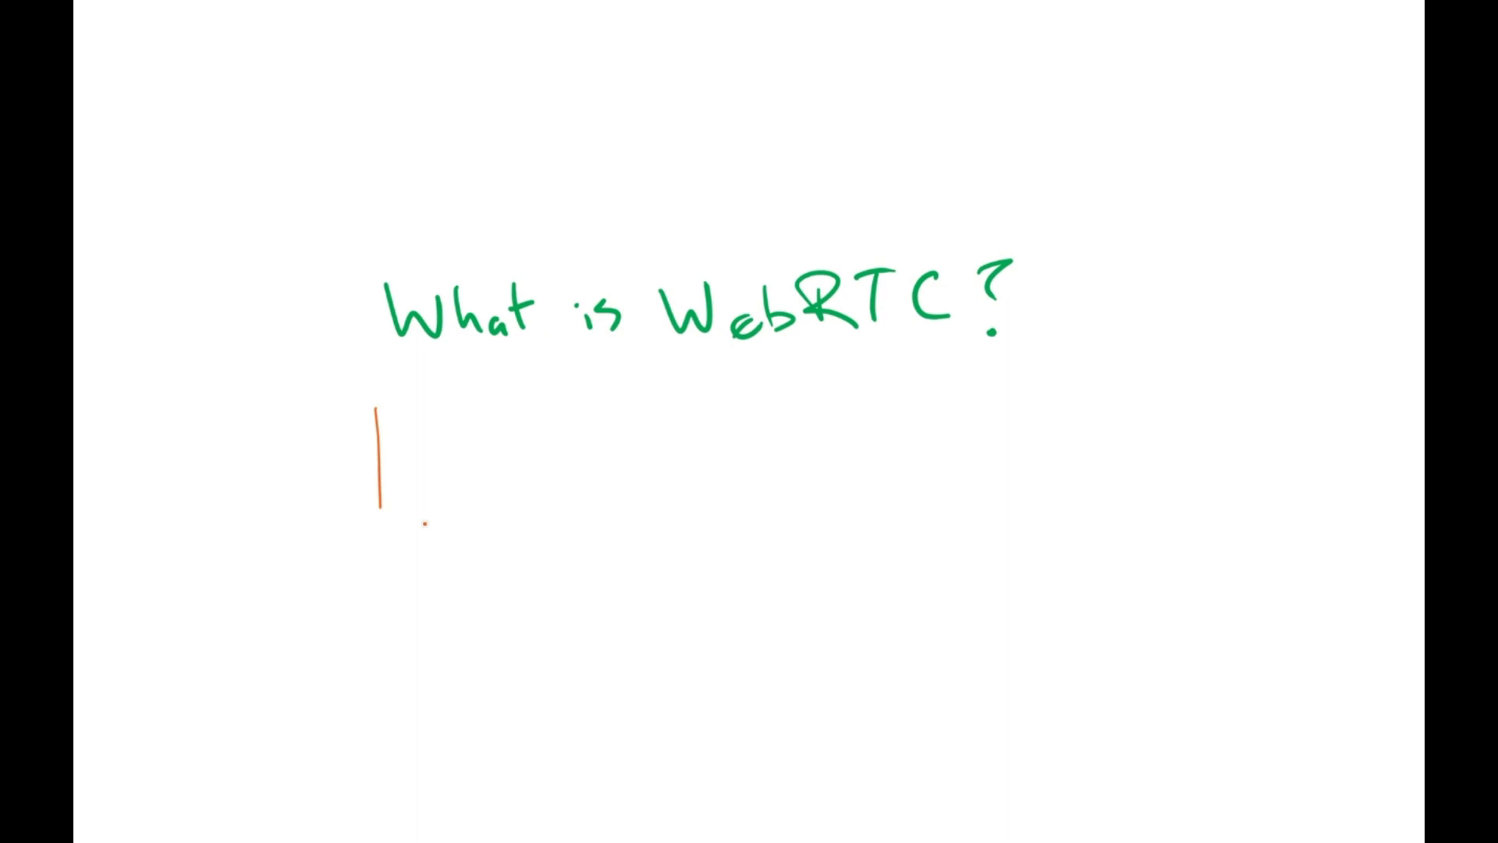
drag(381, 408, 582, 509)
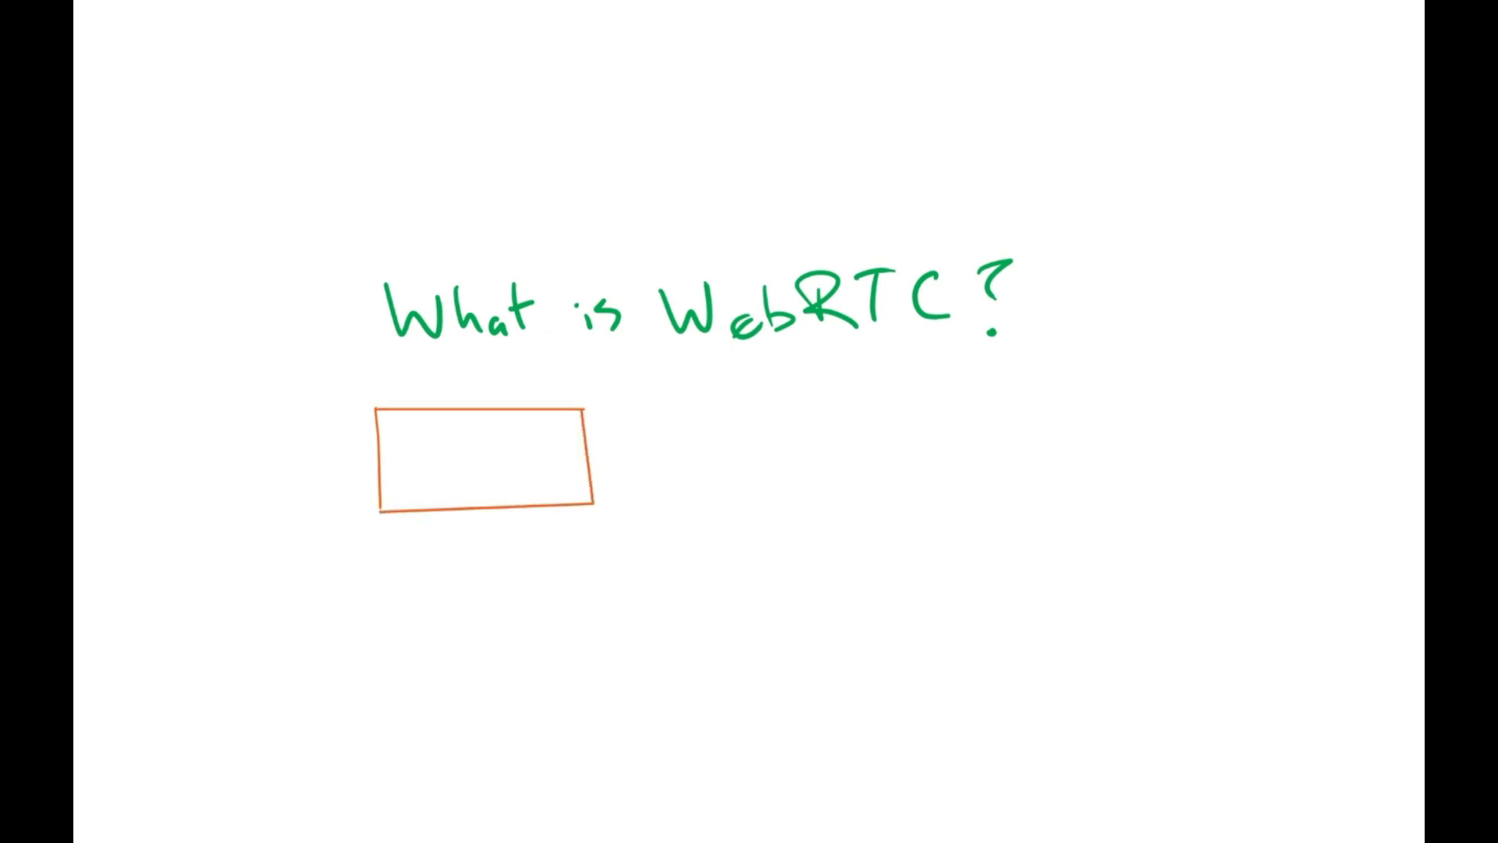
drag(382, 517, 616, 549)
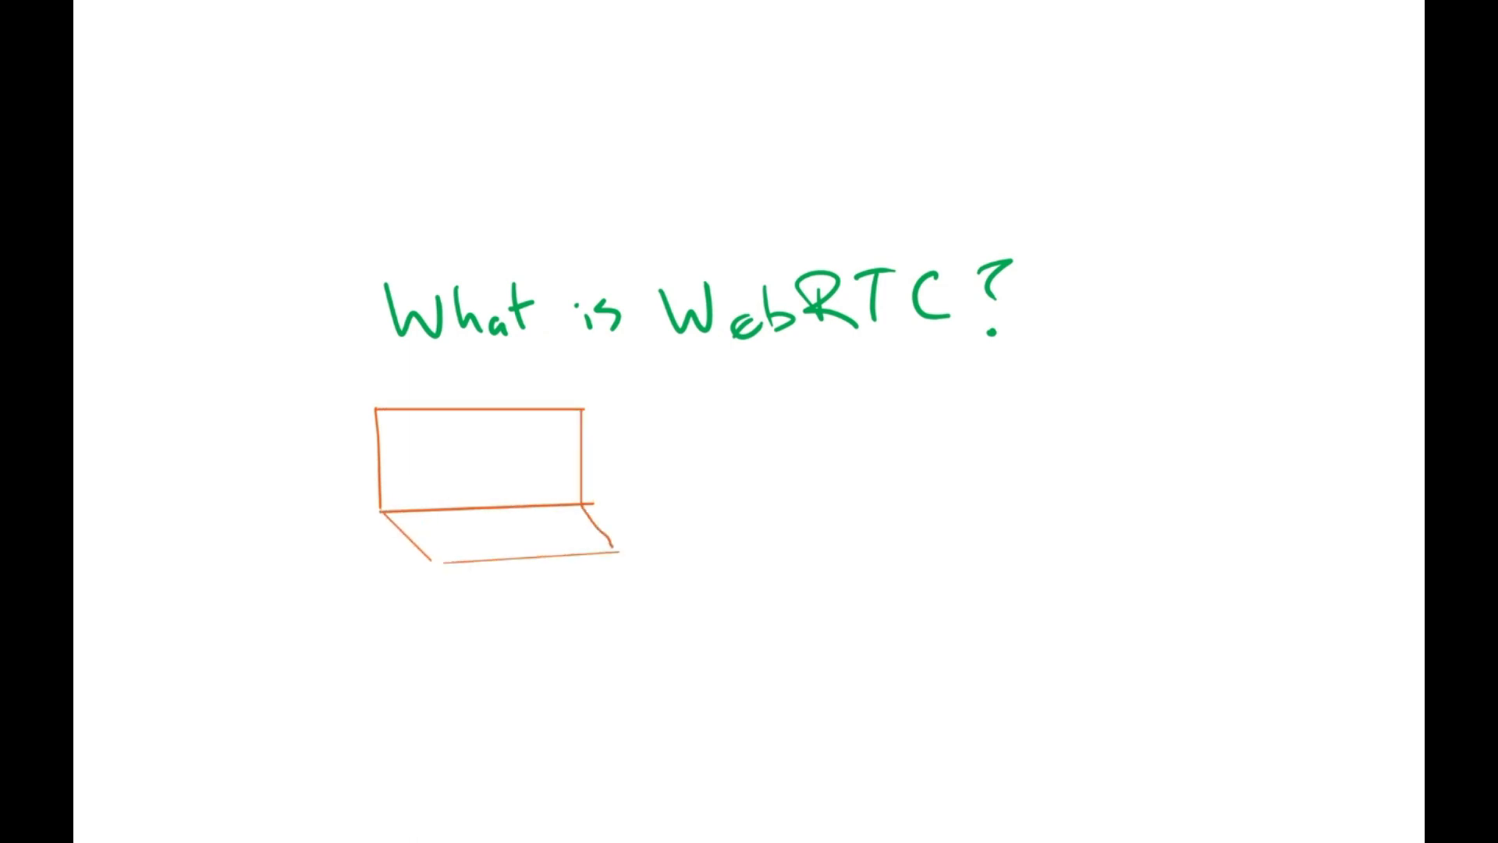
drag(410, 440, 559, 487)
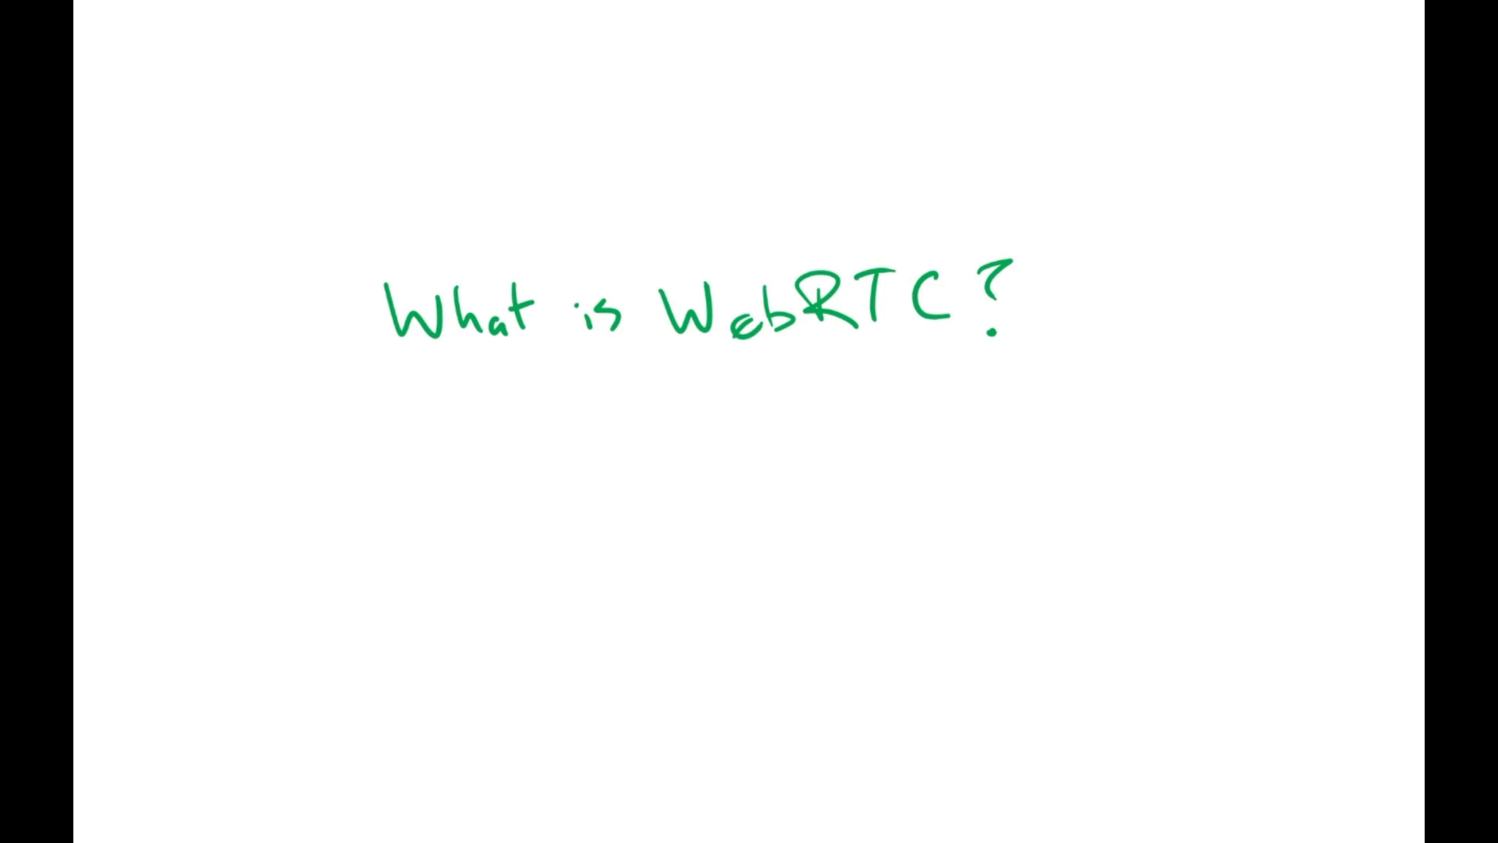
- Draw the chart's vertical divider and top line, then begin the left-column heading
drag(669, 365, 679, 740)
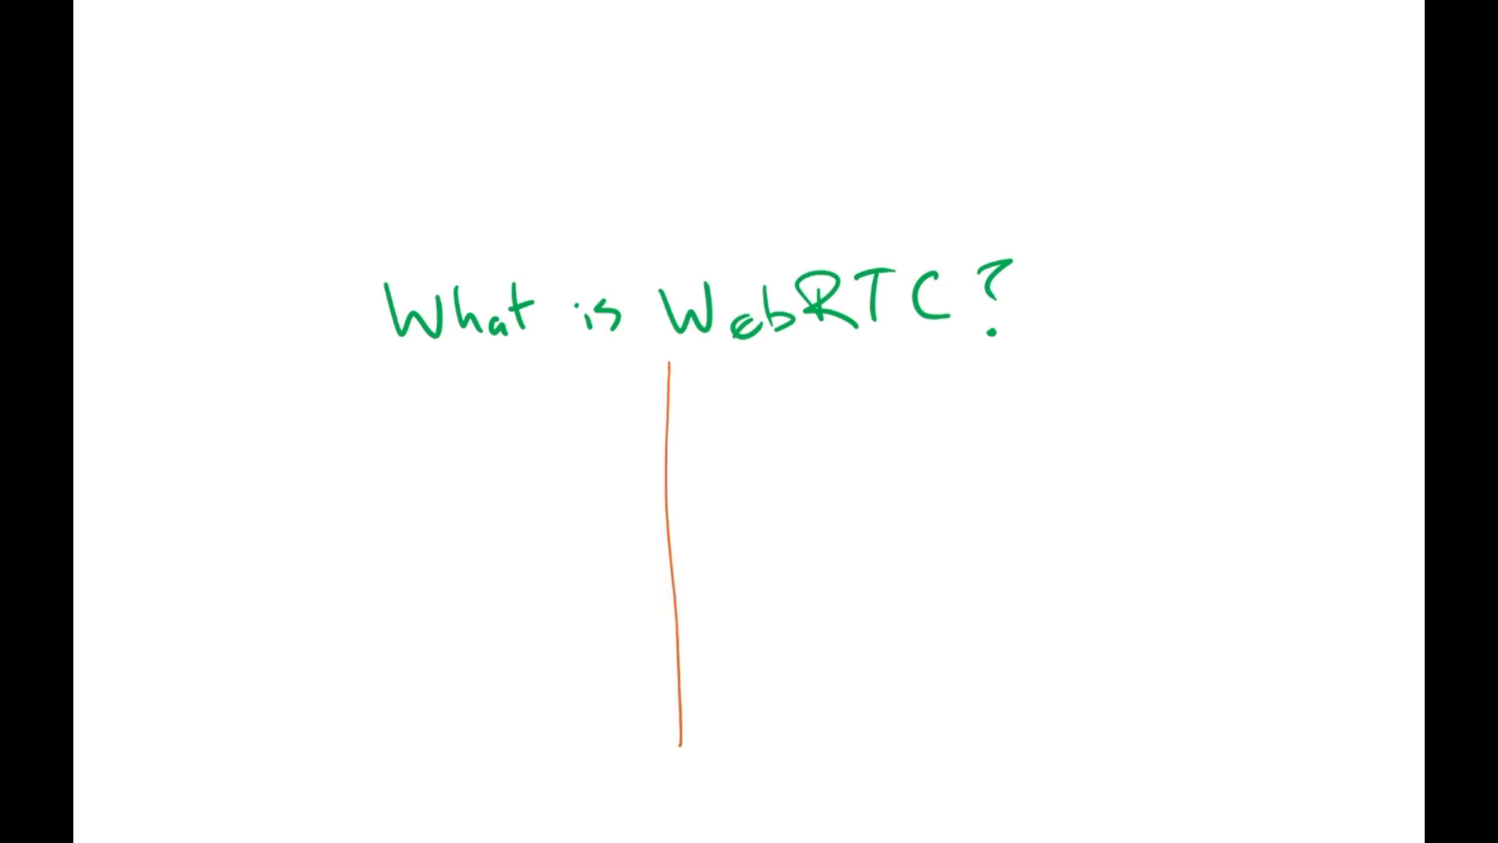
drag(315, 401, 1138, 396)
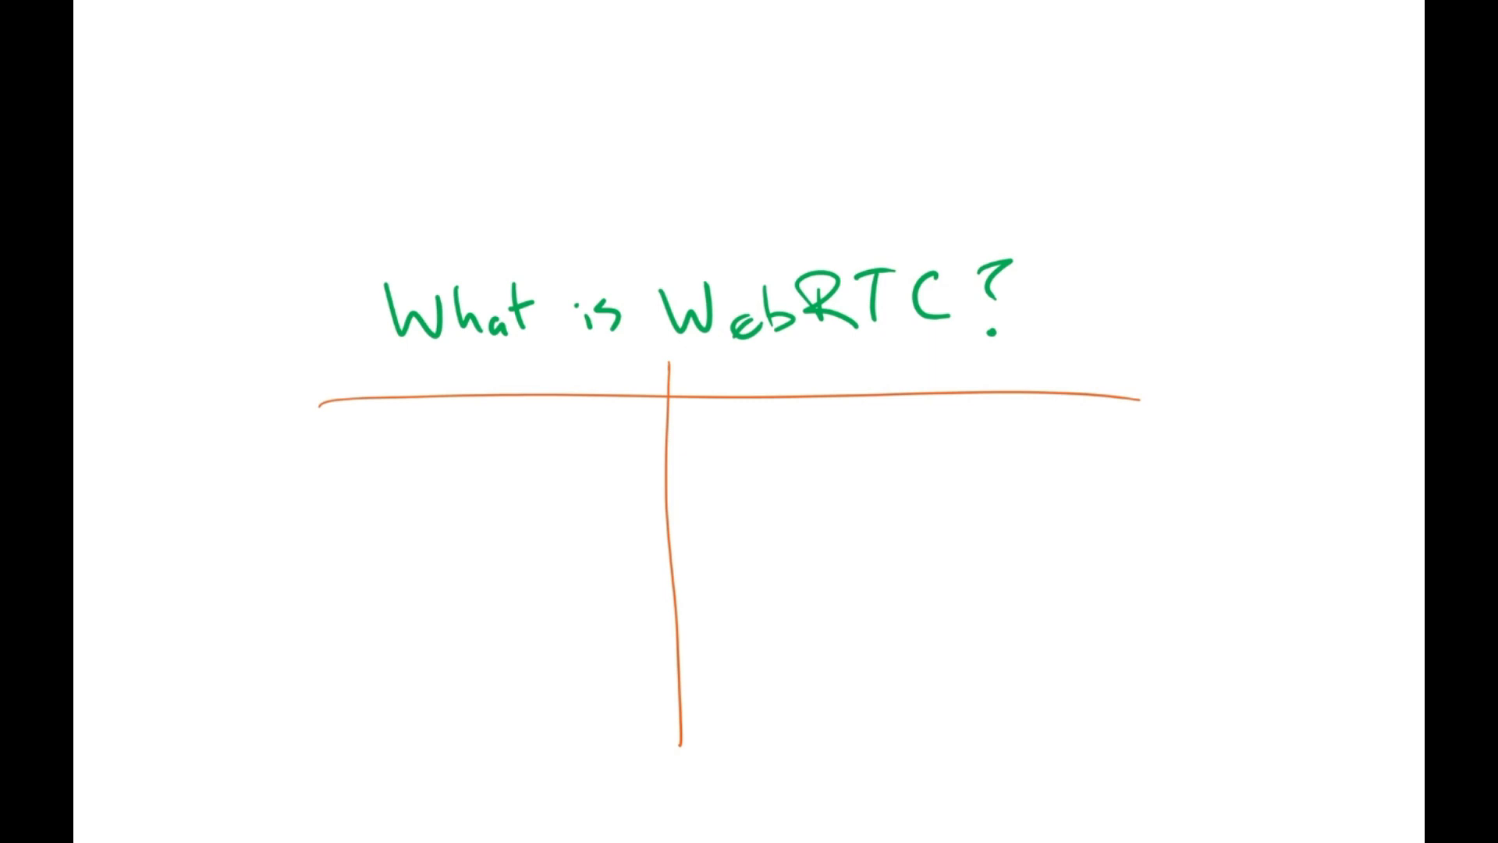
drag(339, 449, 361, 445)
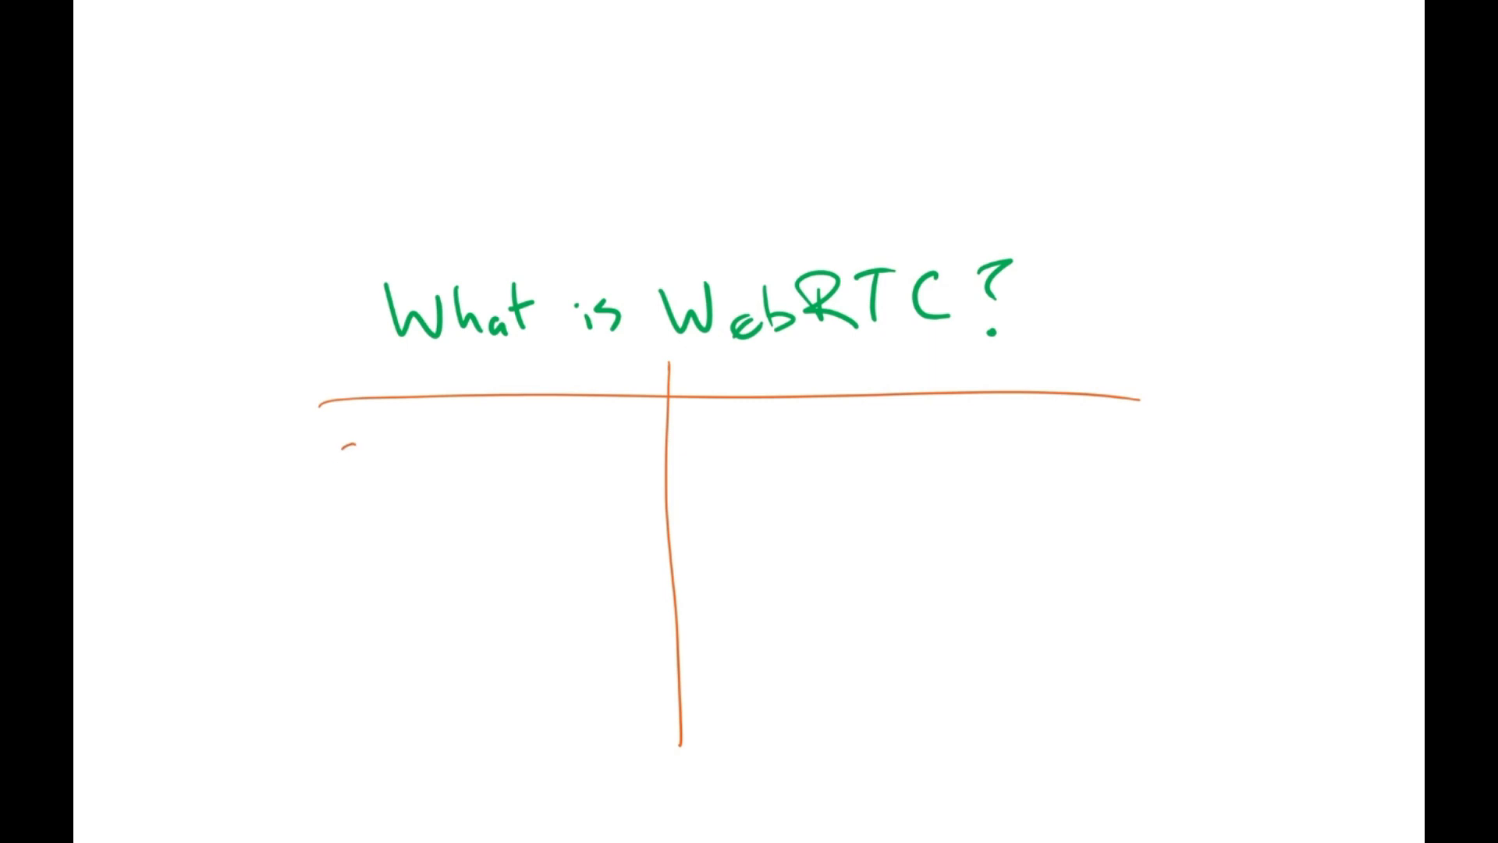
drag(344, 450, 459, 477)
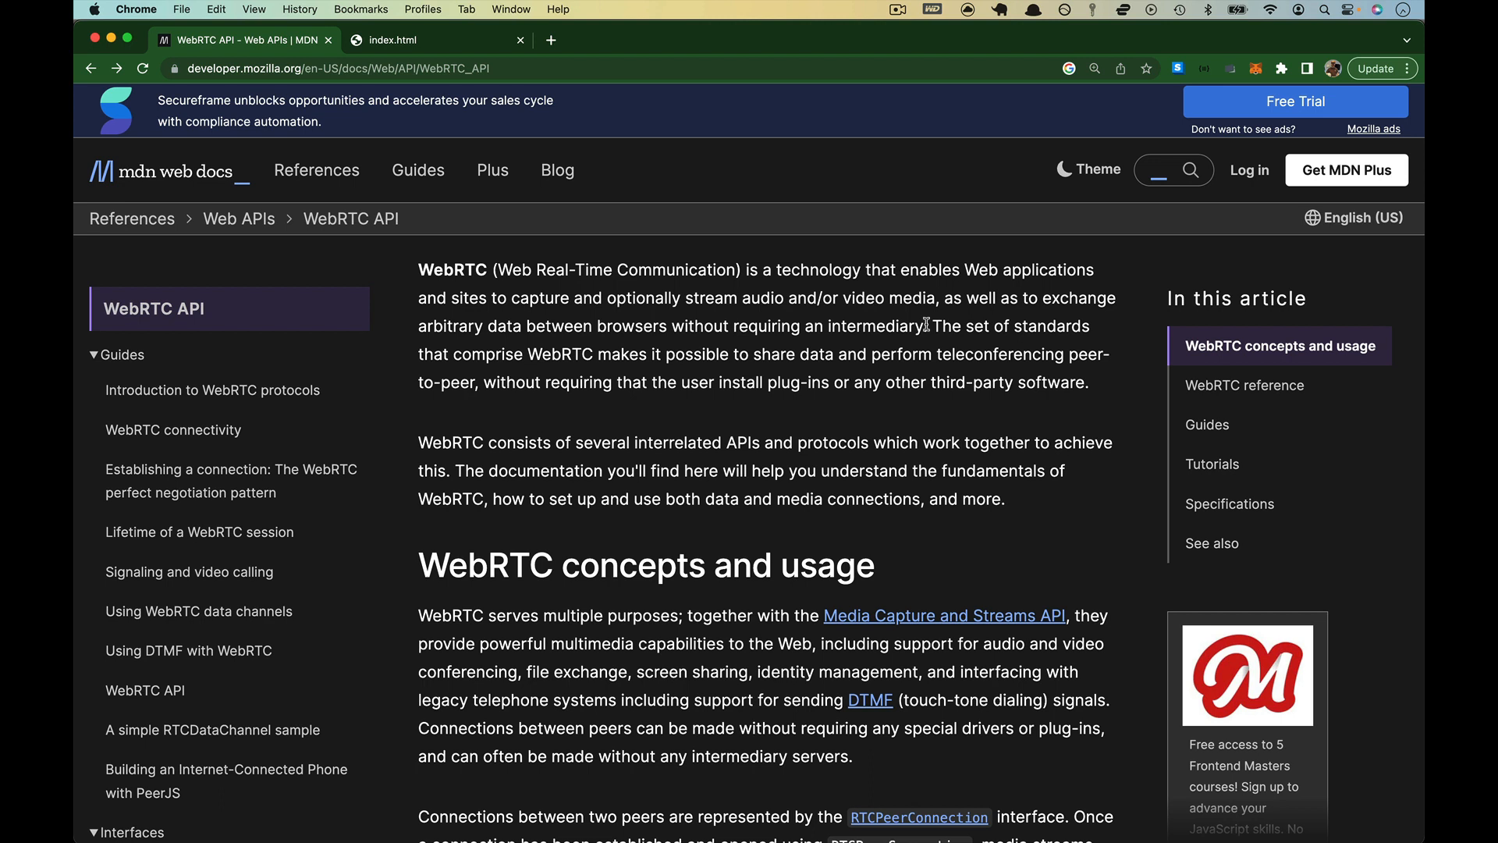
mouse_move(687, 317)
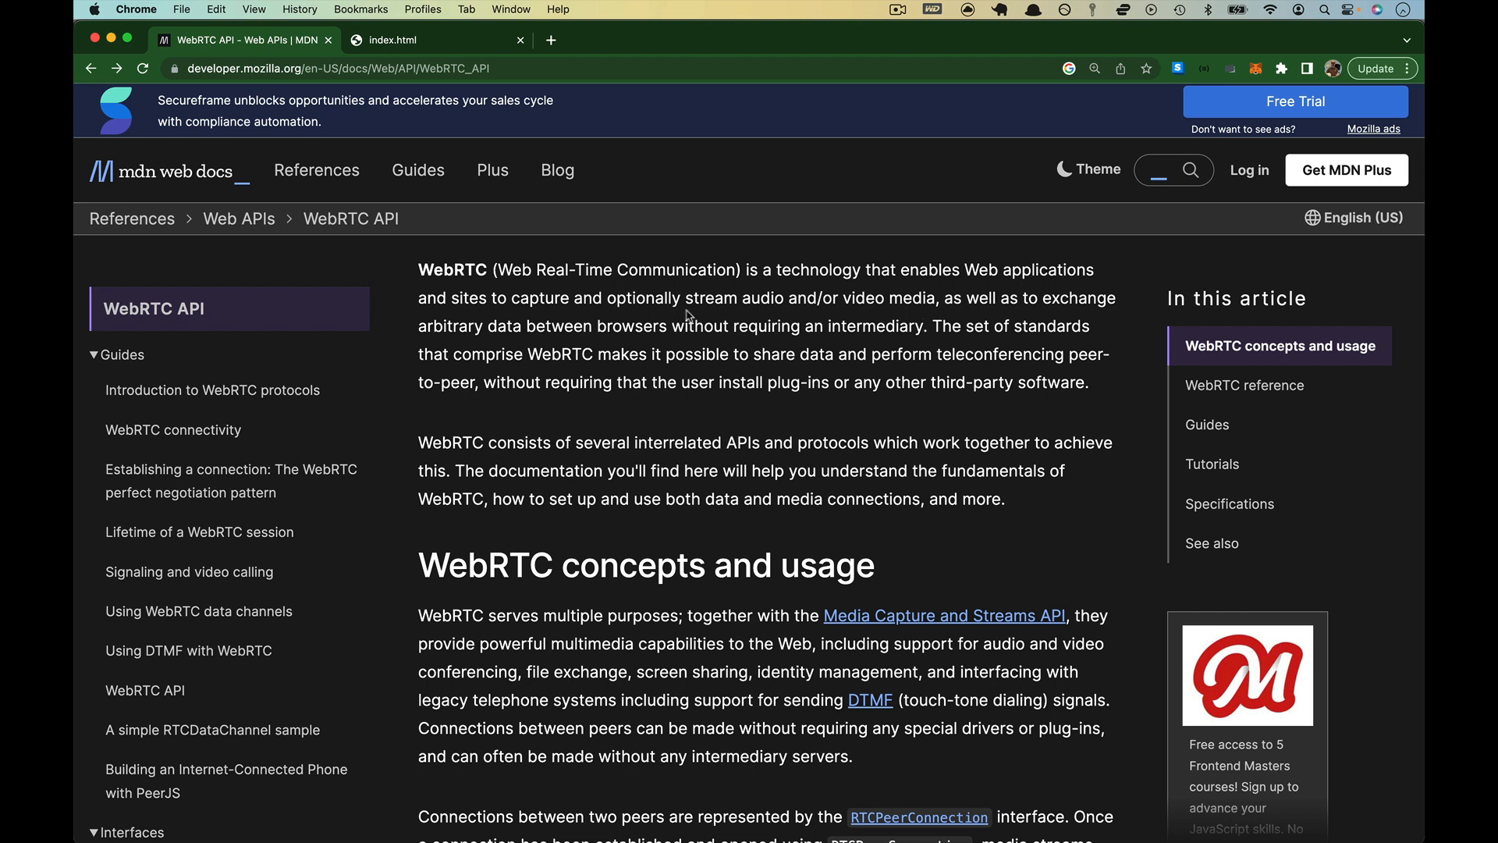
drag(938, 297, 666, 326)
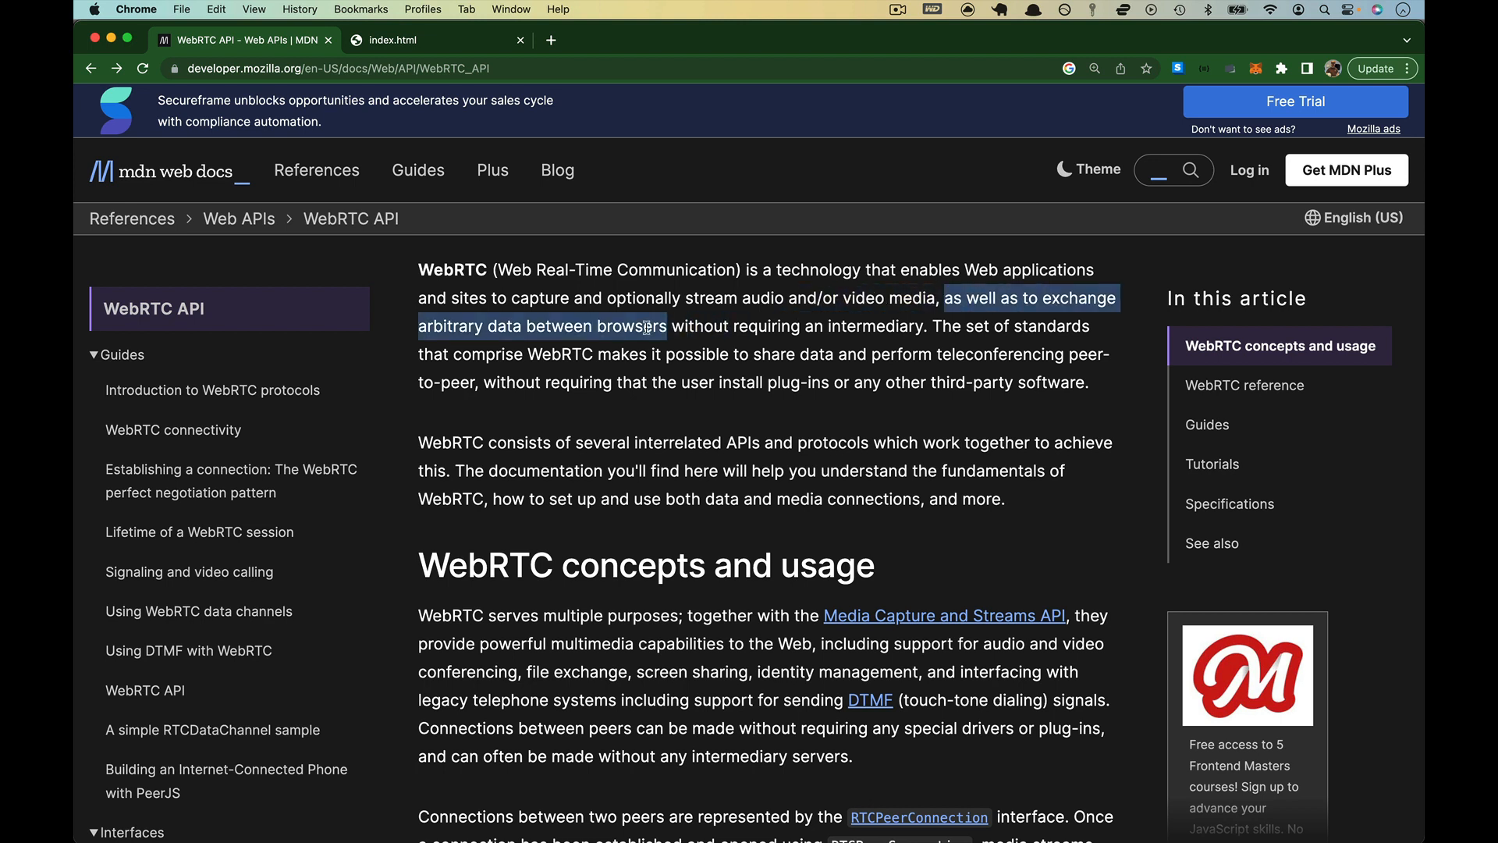
click(526, 334)
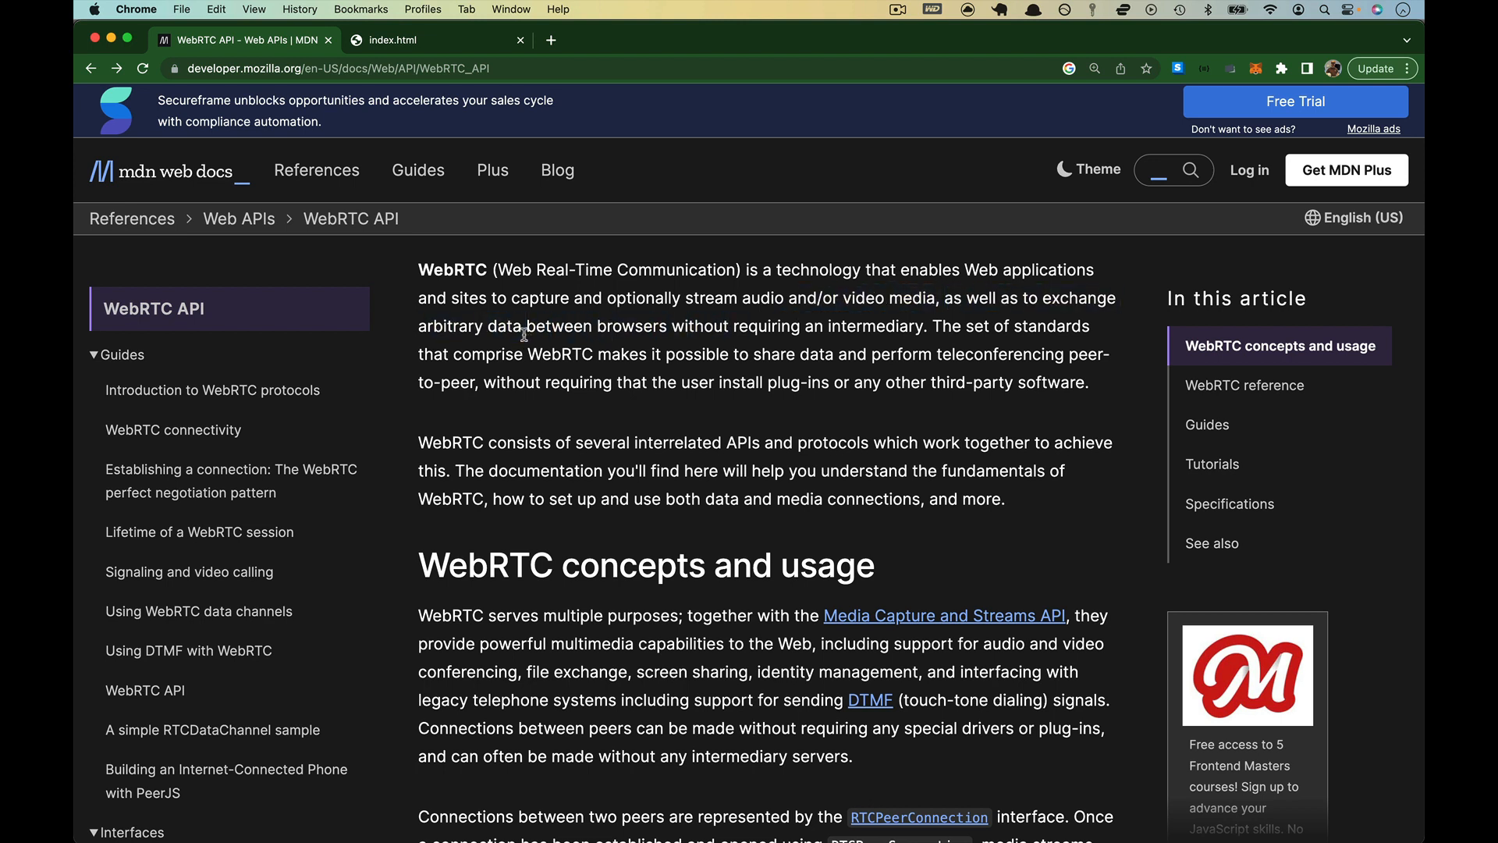